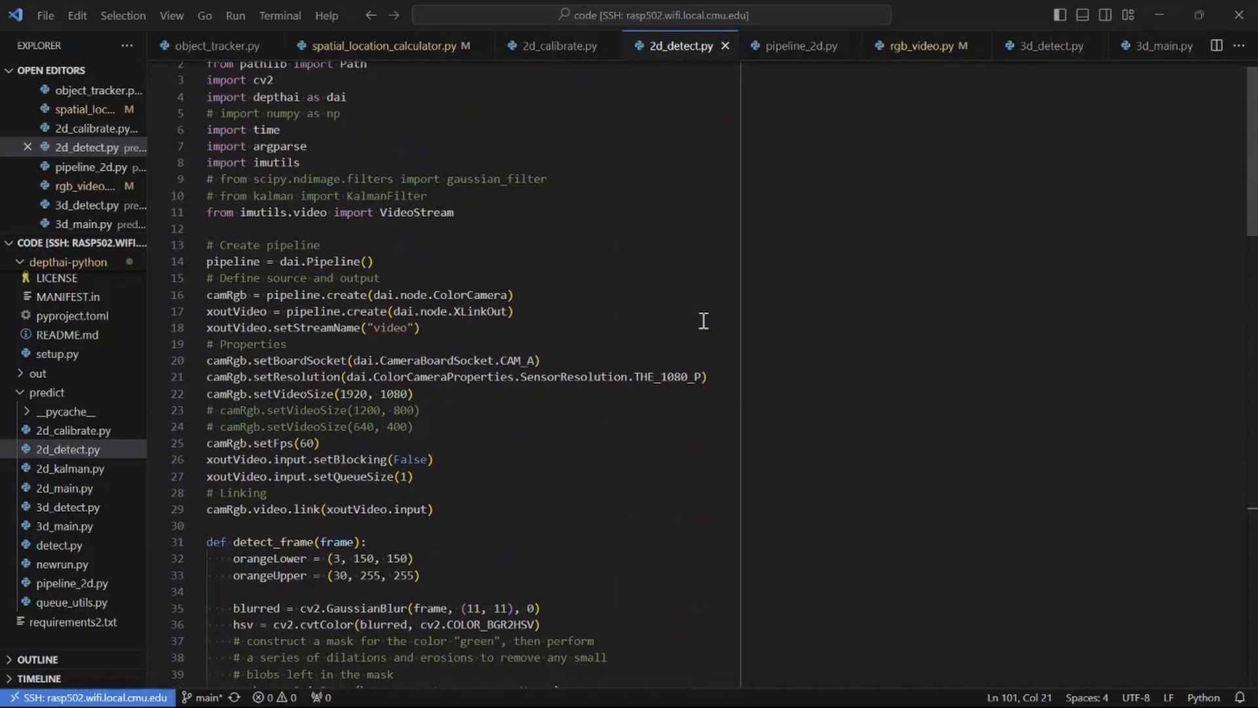
pyautogui.scroll(-3)
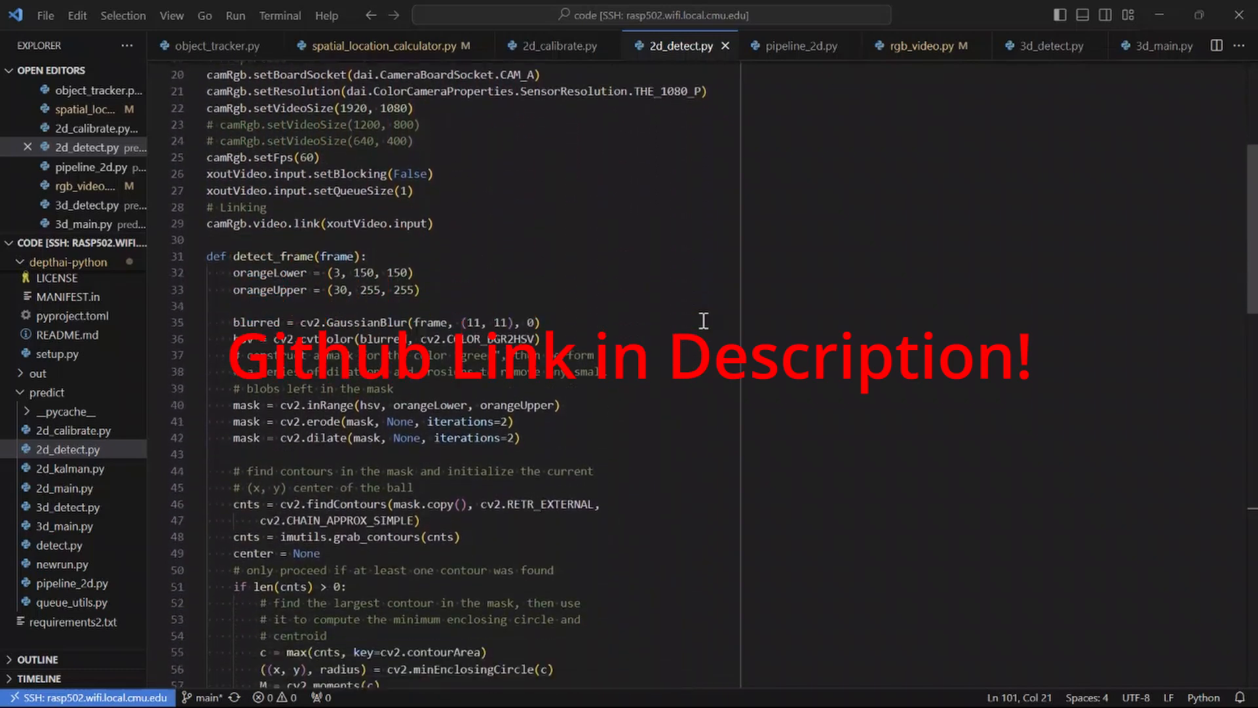
pyautogui.scroll(-3)
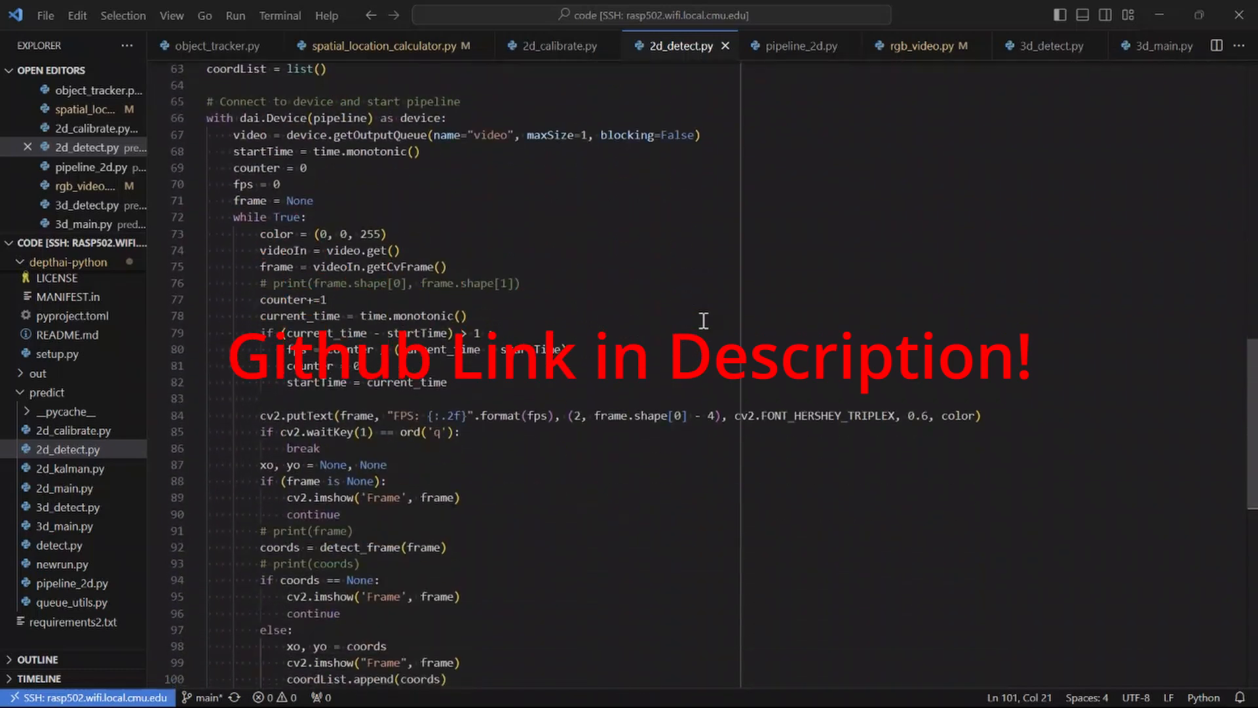